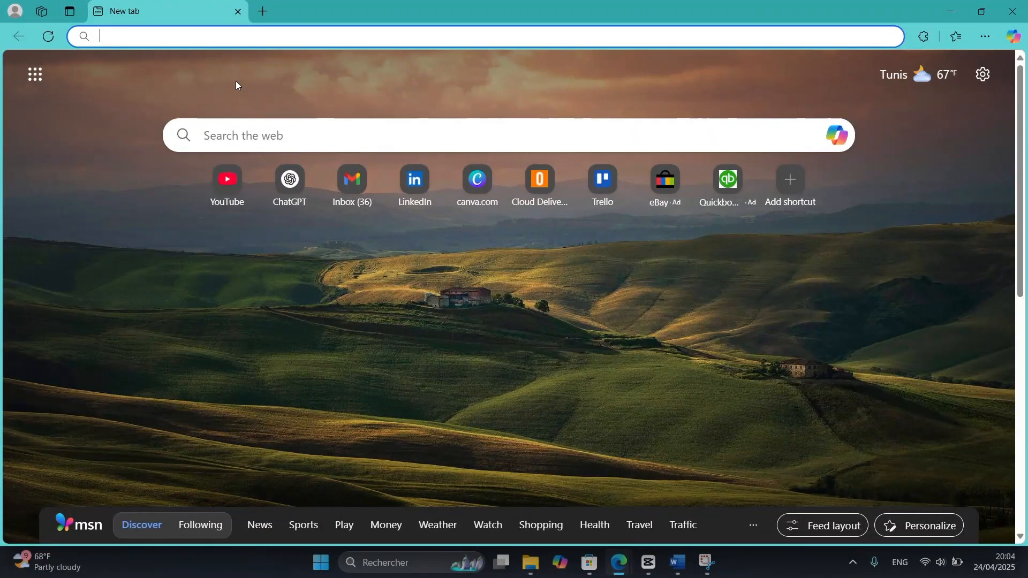
Open the Gmail inbox from the 'gmail' address bar suggestion in a new tab
text(gmali)
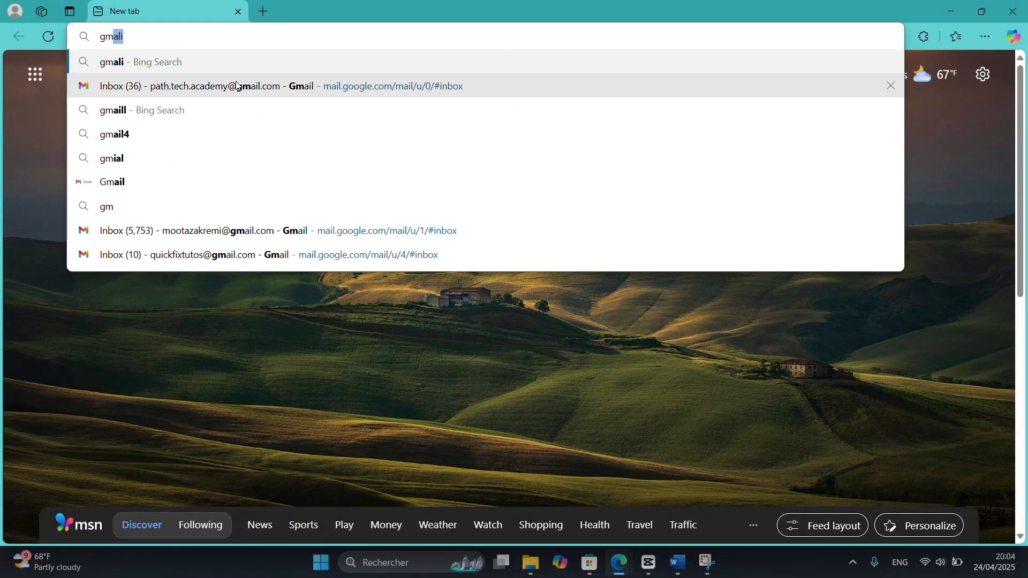
click(238, 86)
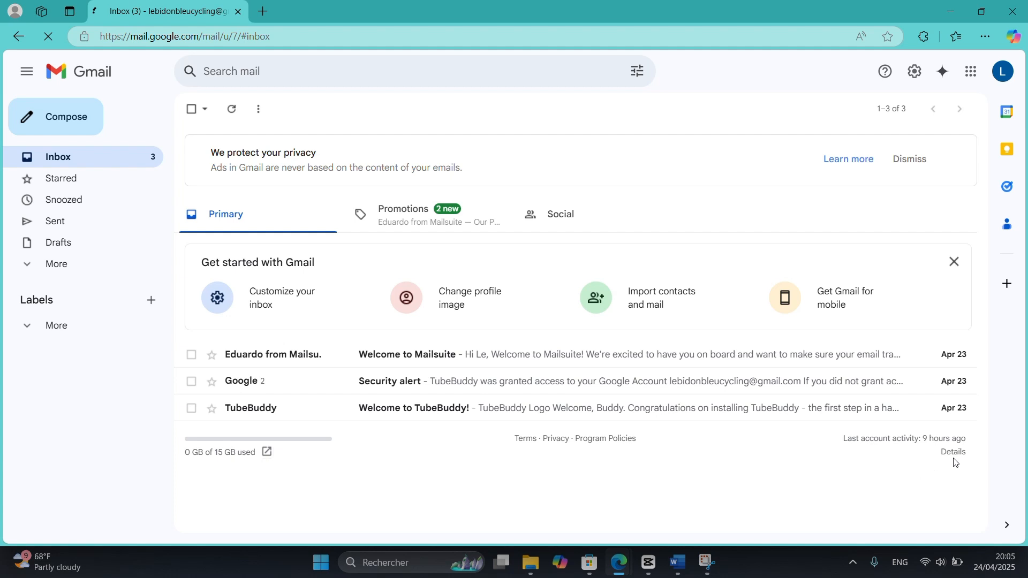
Open the Last account activity Details window showing one other open location
click(952, 451)
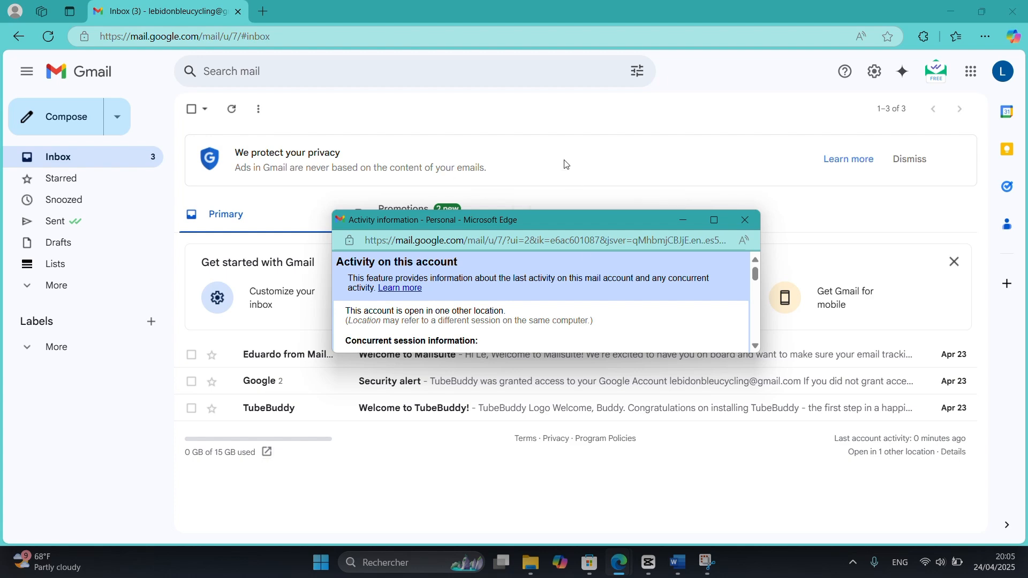
mouse_move(541, 118)
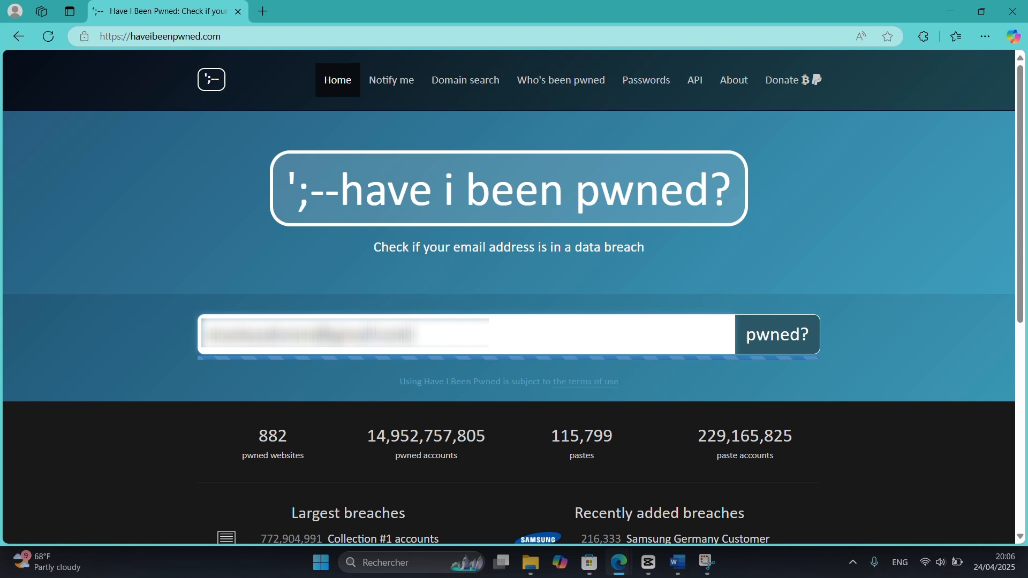
Search the email on Have I Been Pwned, revealing the Deezer breach
click(777, 334)
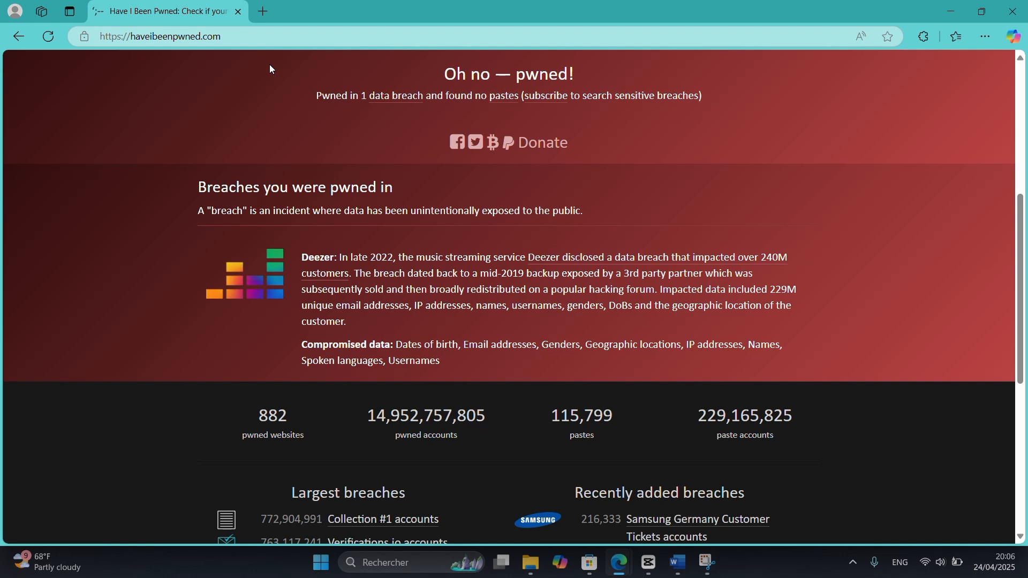
mouse_move(261, 12)
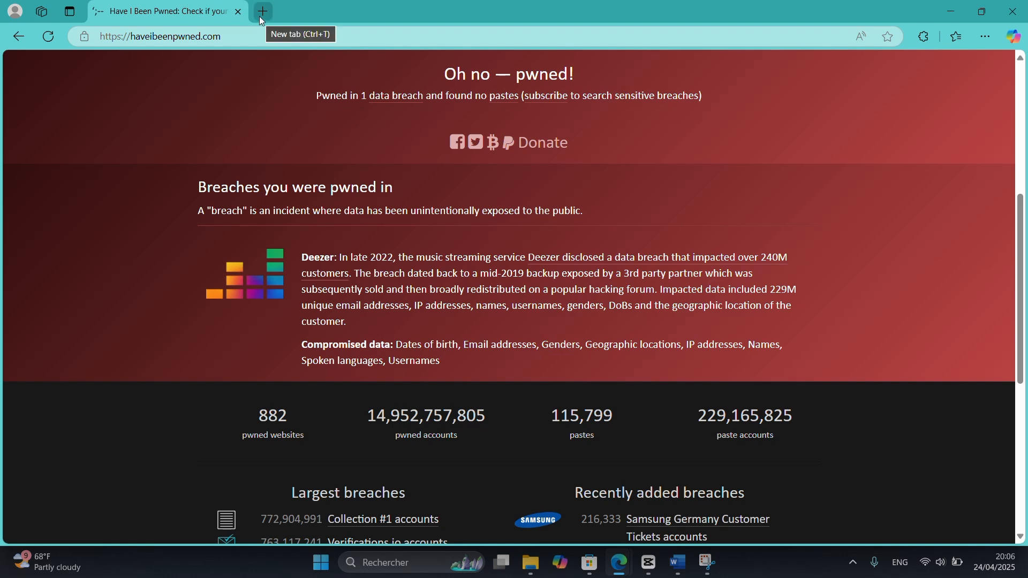
mouse_move(270, 68)
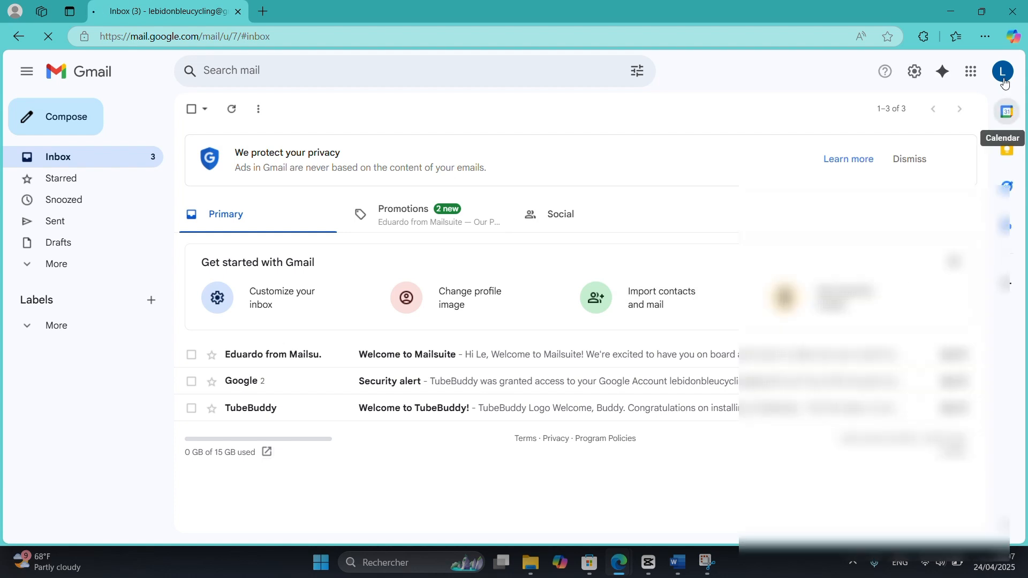
Open 'Manage your Google Account' from the Gmail profile avatar
click(1002, 71)
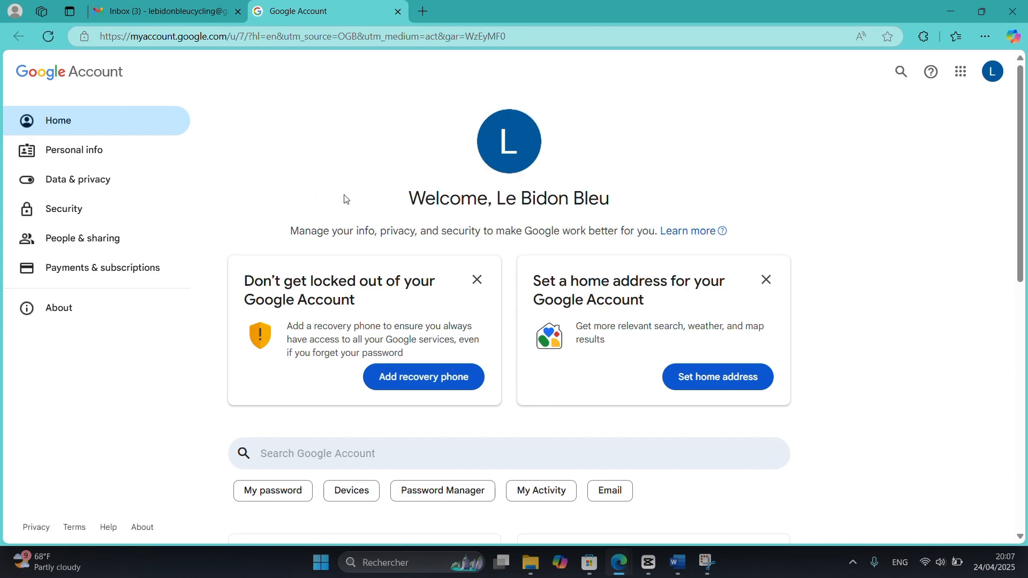
mouse_move(99, 182)
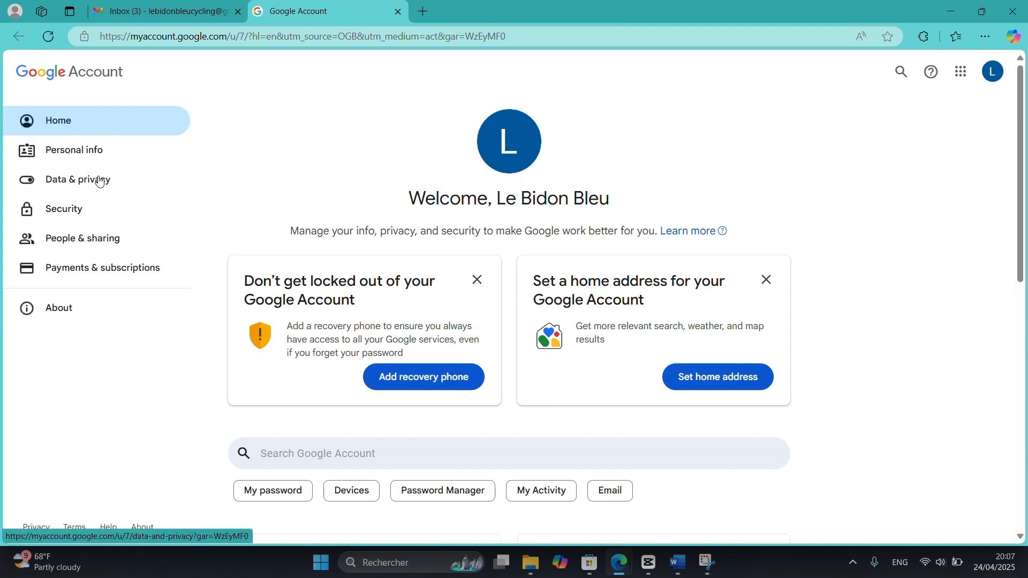
Open the Security page and scroll to sign-in methods, where 2-Step Verification is off
click(63, 209)
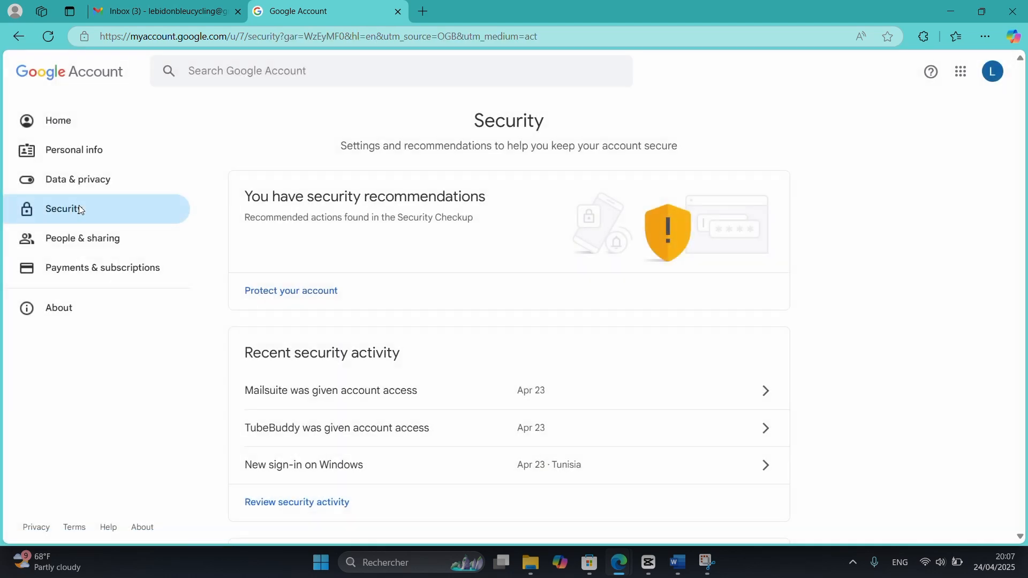
scroll(down, 3)
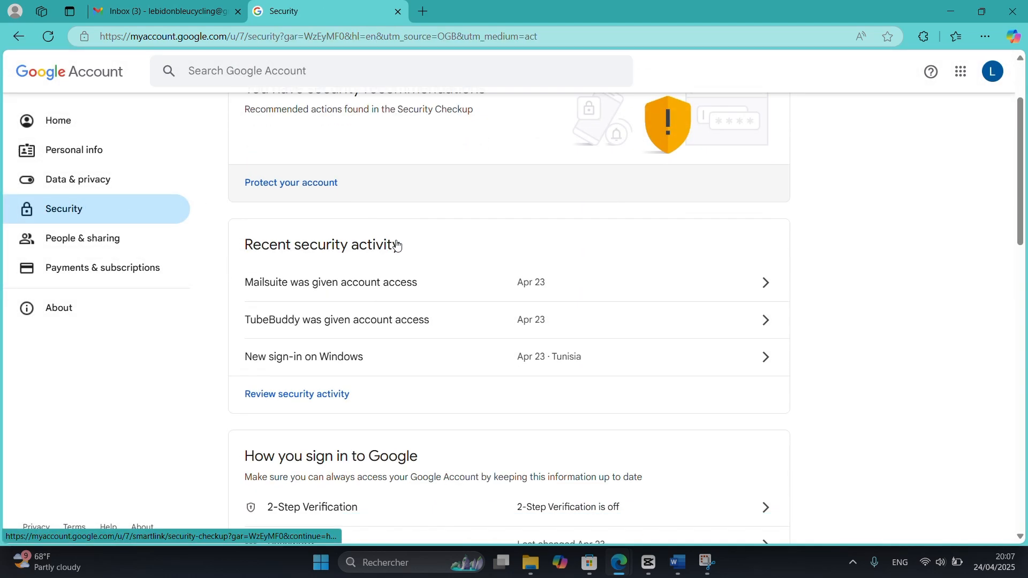
scroll(down, 3)
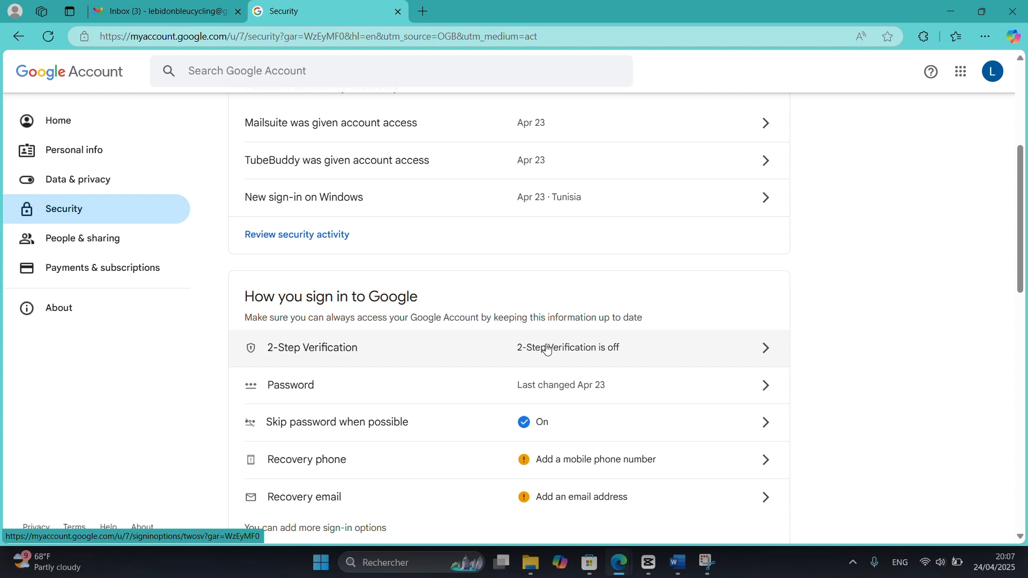
scroll(down, 3)
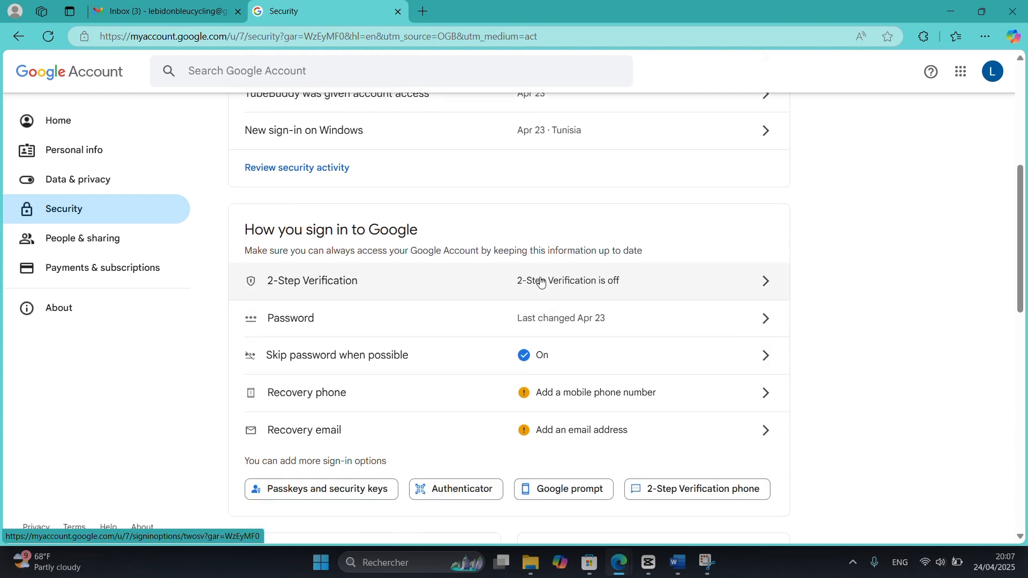